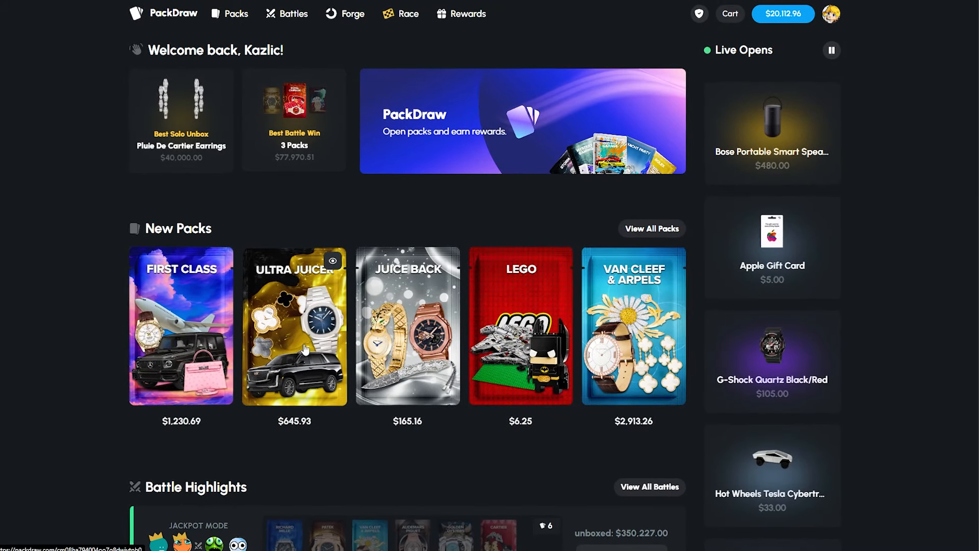
- Browse the full pack catalogue, sorted by price descending, down to the packs under $700
left_click(238, 13)
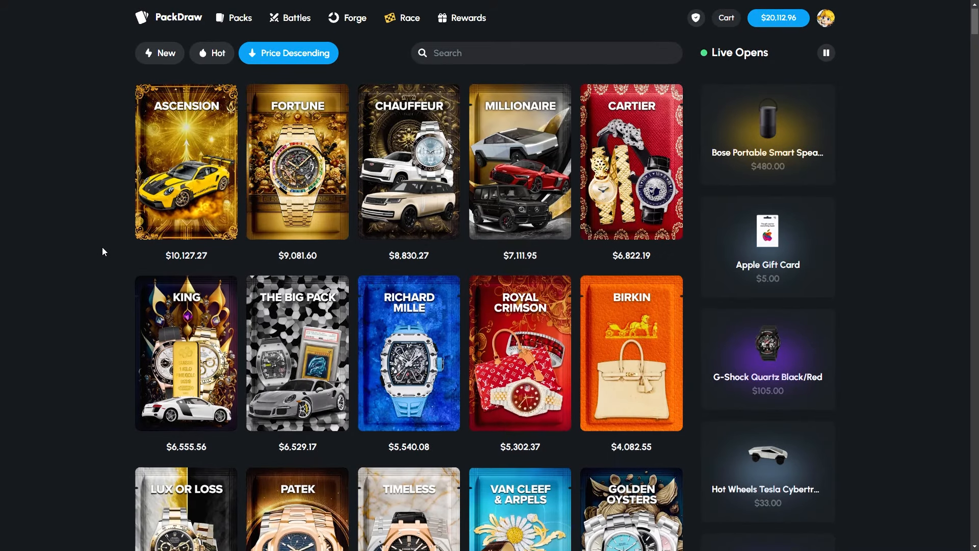
scroll("down", 3)
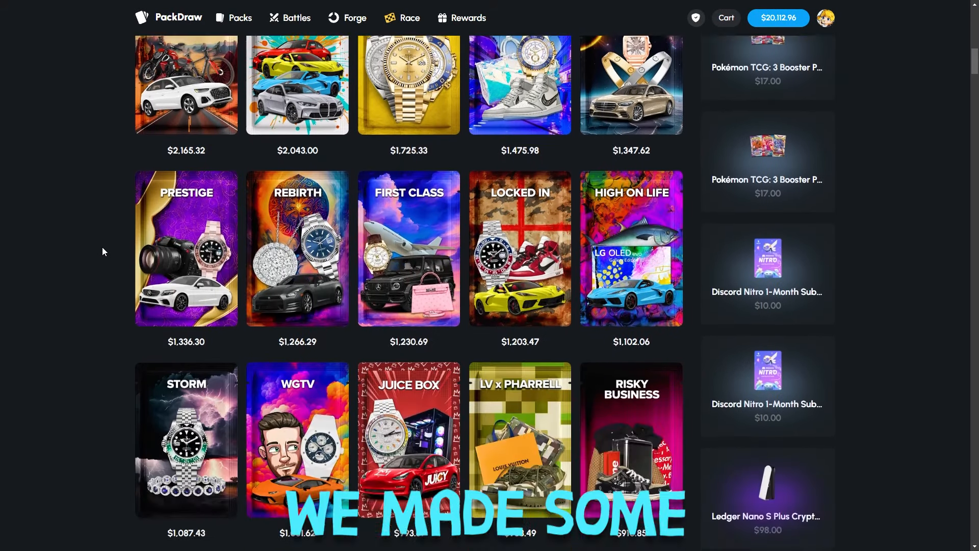
scroll("down", 3)
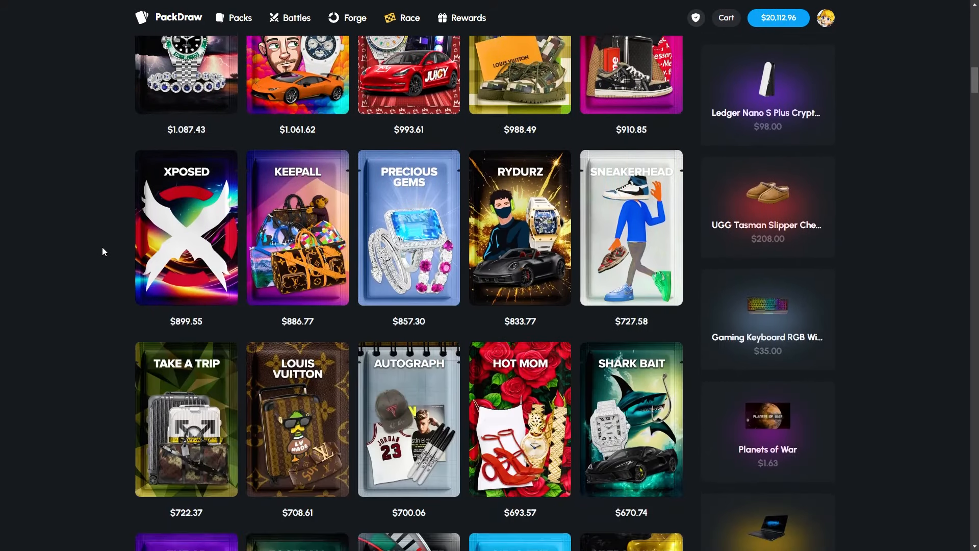
scroll("down", 3)
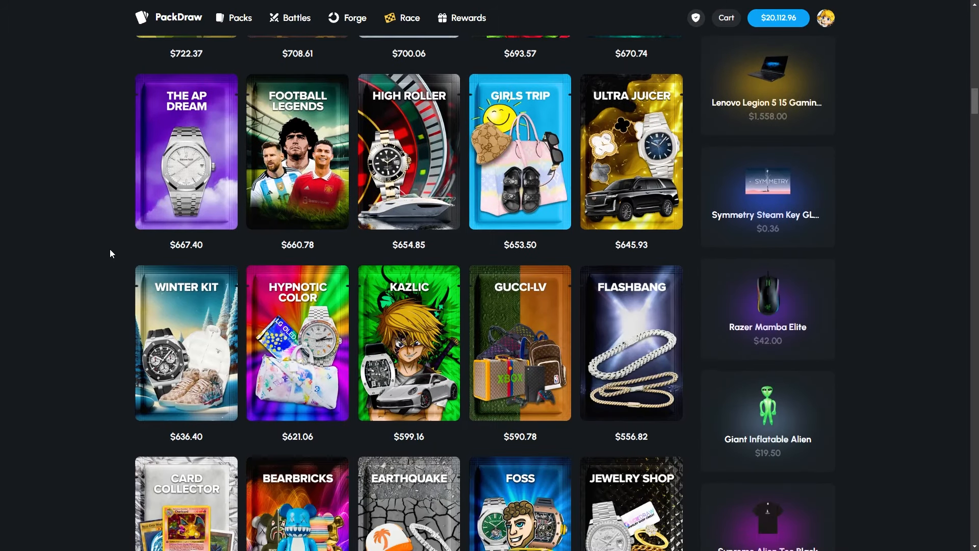
- View the $599.16 Kazlic pack's item list and drop odds down to the Half-Eaten Cookie
left_click(408, 343)
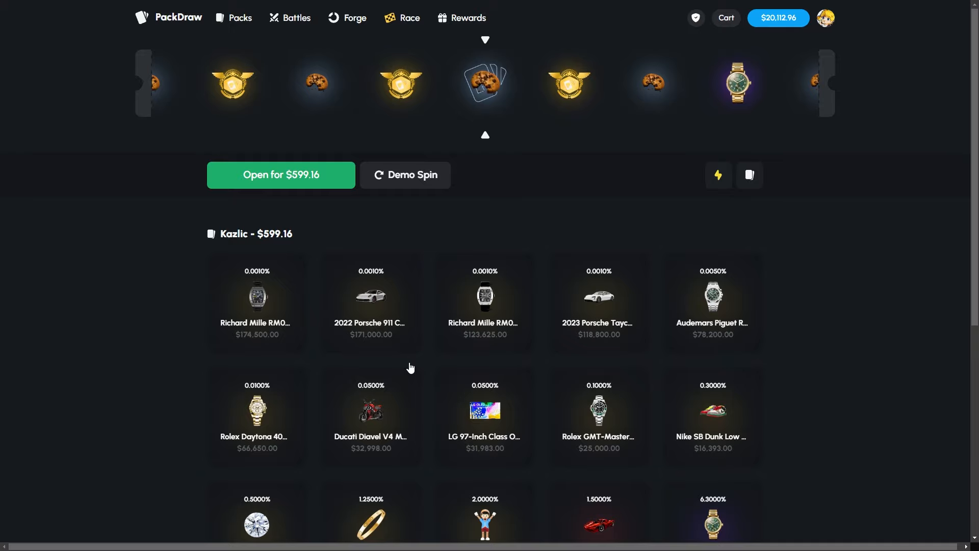
scroll("down", 3)
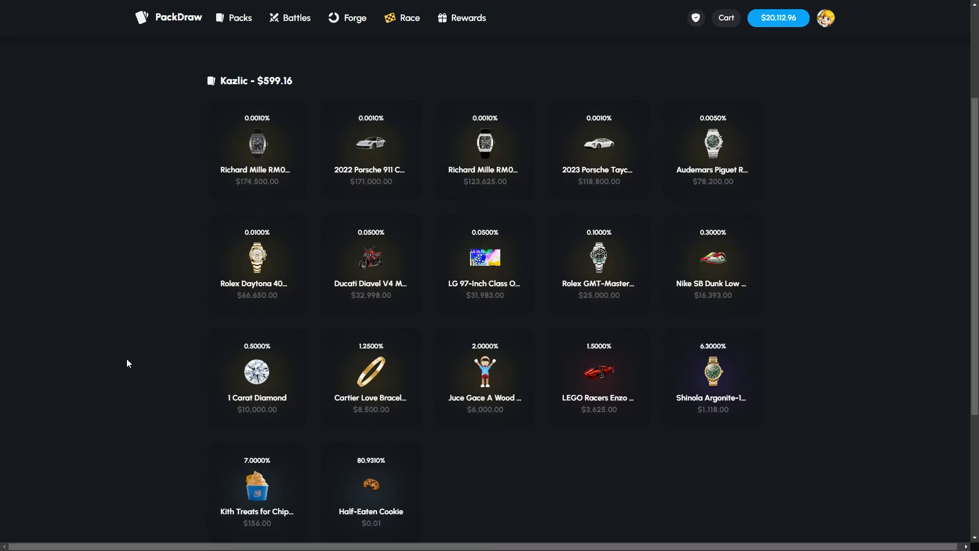
mouse_move(143, 369)
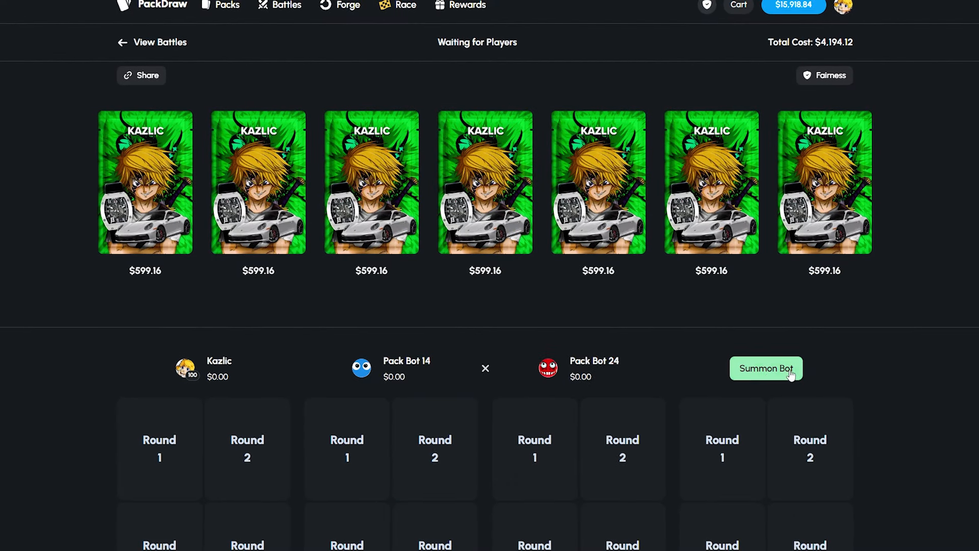
- Summon a bot into the last empty seat so the seven-round Kazlic battle starts
left_click(765, 368)
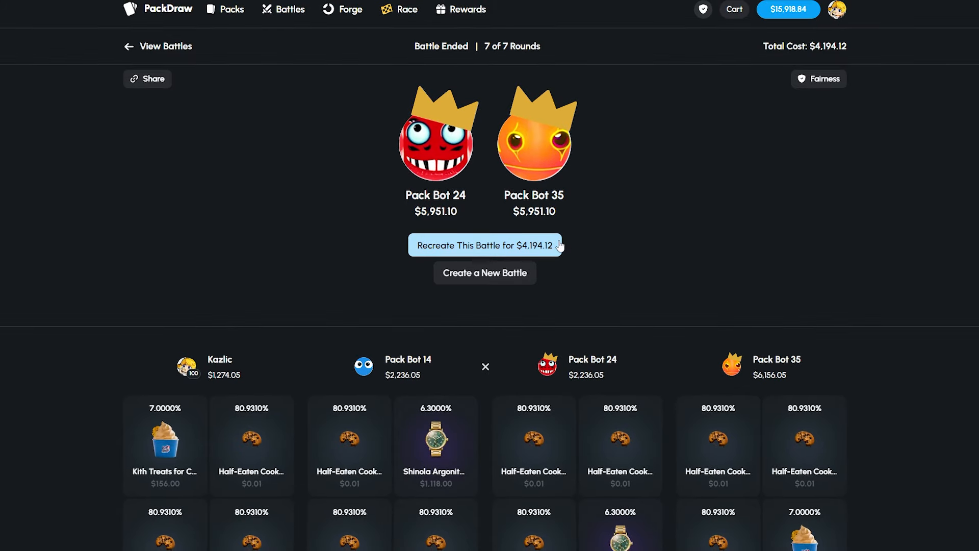
- Start a new battle and pick 3 Ultra Juicer and 1 First Class packs for it
left_click(483, 273)
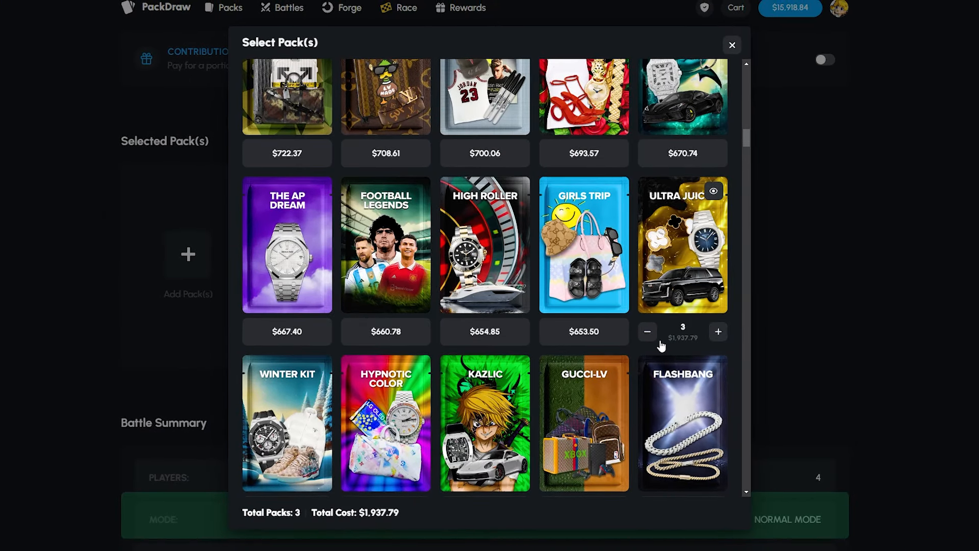
scroll("up", 3)
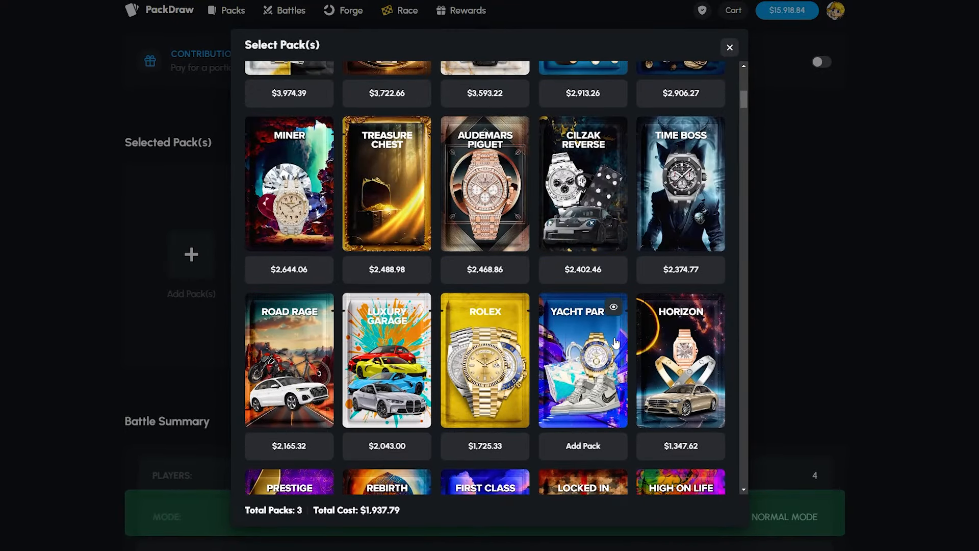
scroll("down", 3)
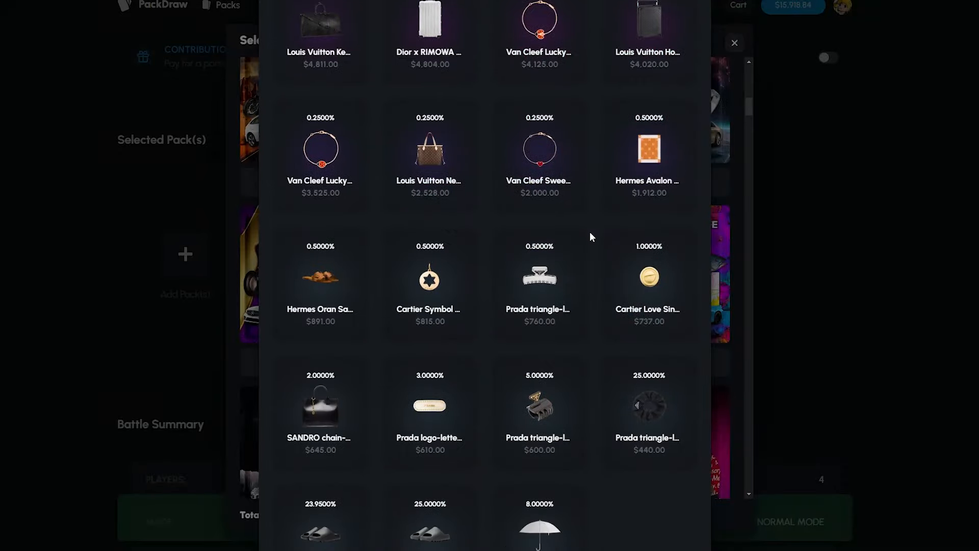
scroll("up", 3)
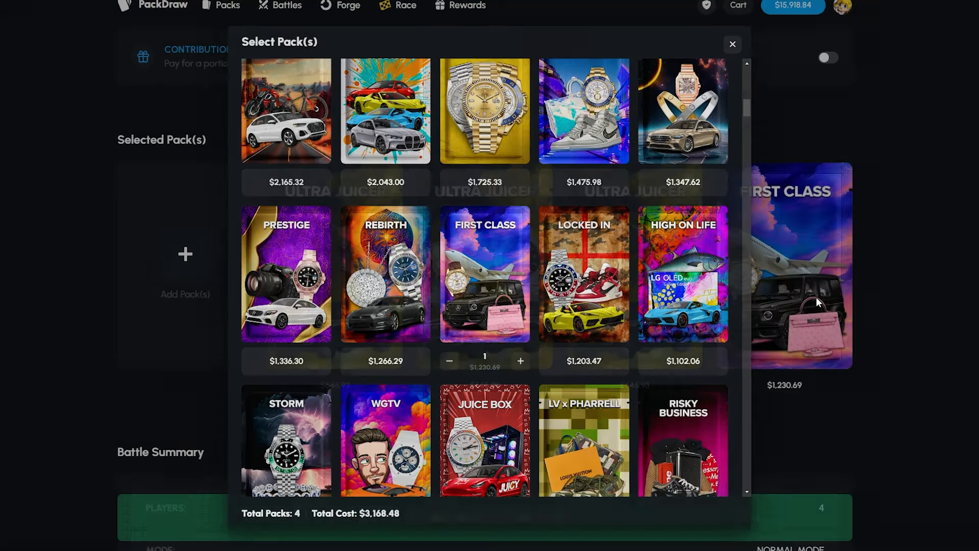
left_click(732, 44)
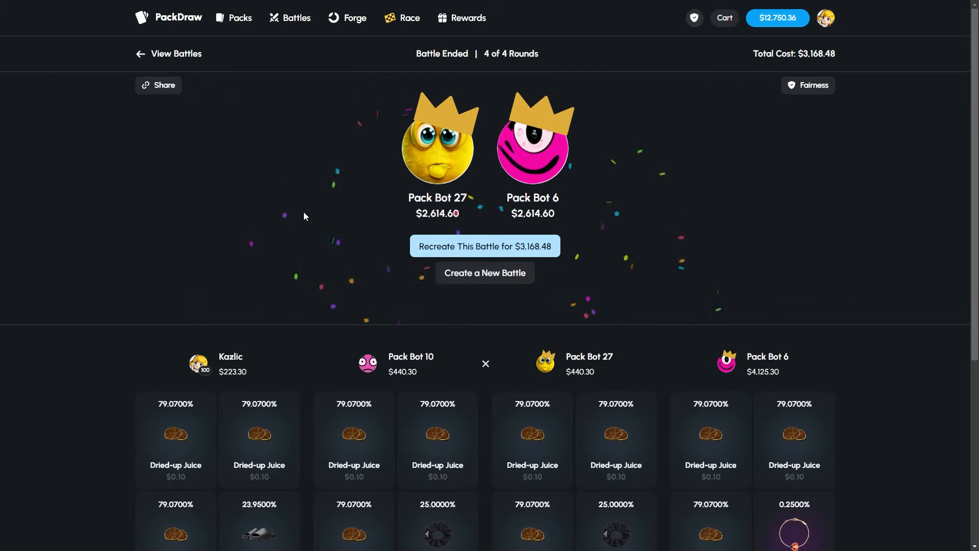
- Recreate the $3,168.48 four-round Ultra Juicer and First Class battle
left_click(485, 246)
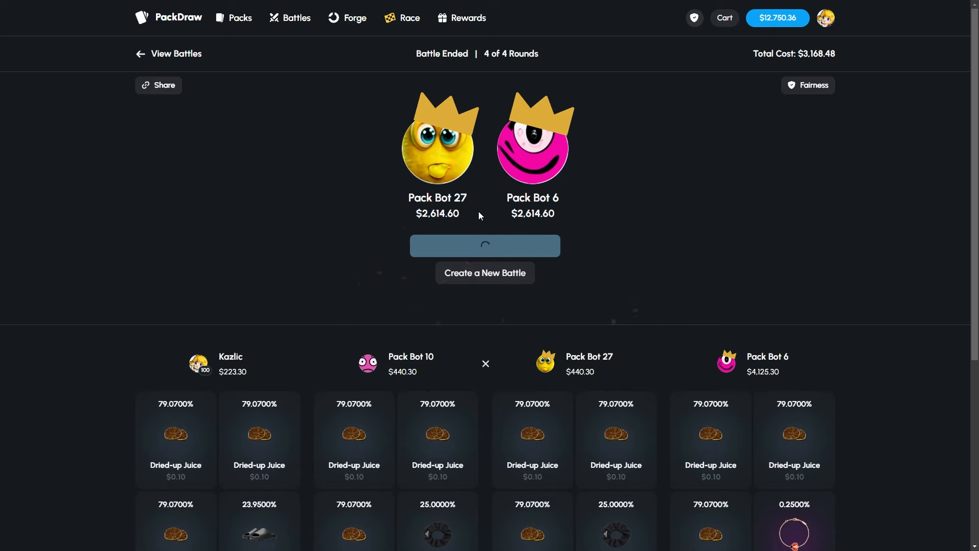
left_click(485, 273)
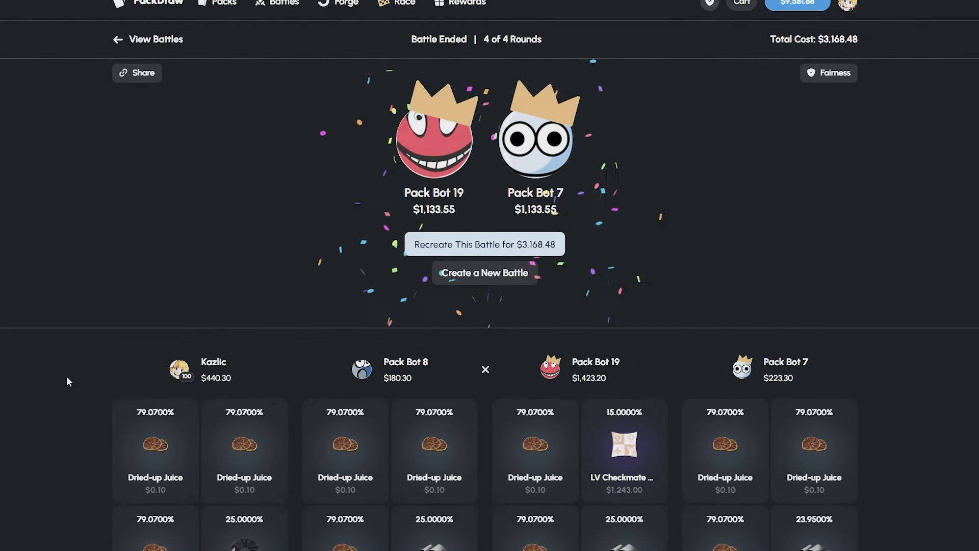
- Create a $3,671.74 battle of 2 Kazlic, 2 Gucci-LV and 2 Ultra Juicer packs
left_click(483, 273)
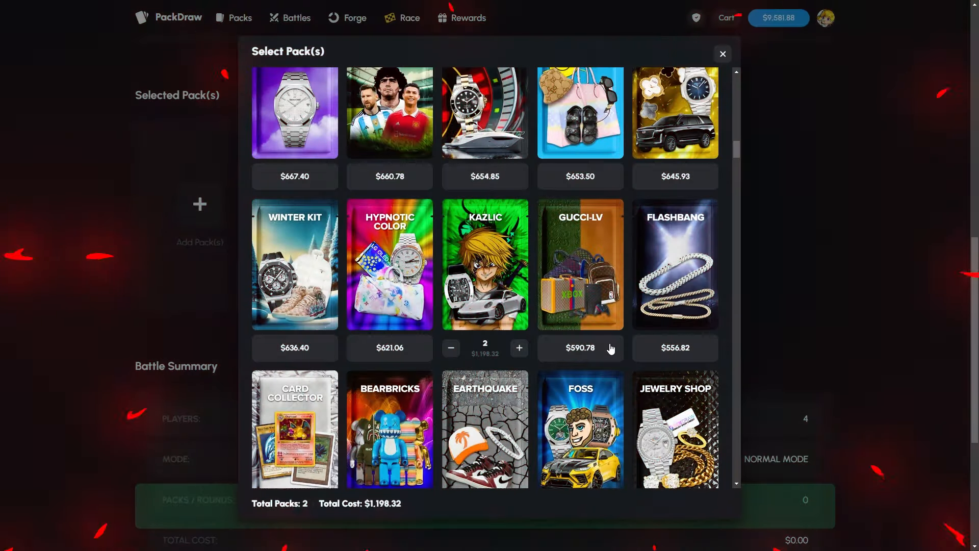
left_click(722, 54)
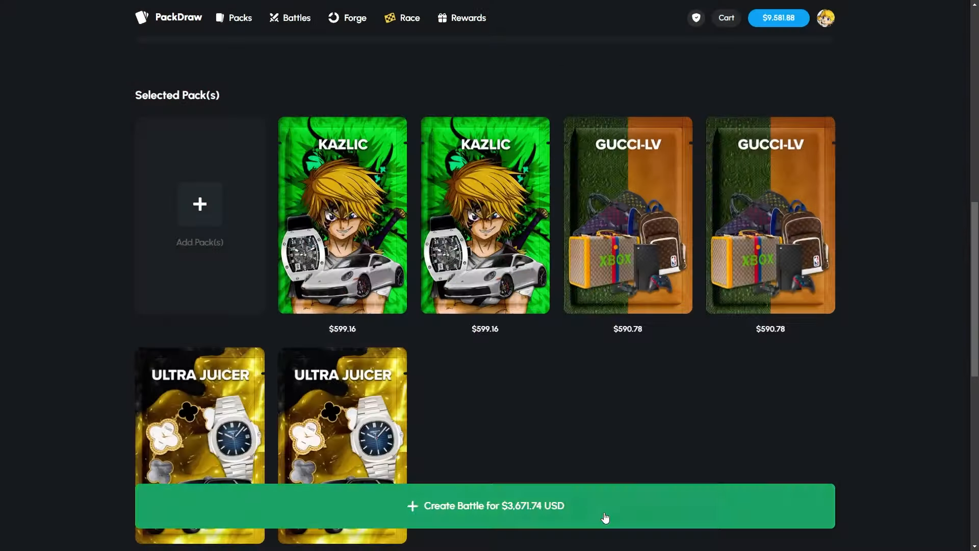
left_click(486, 505)
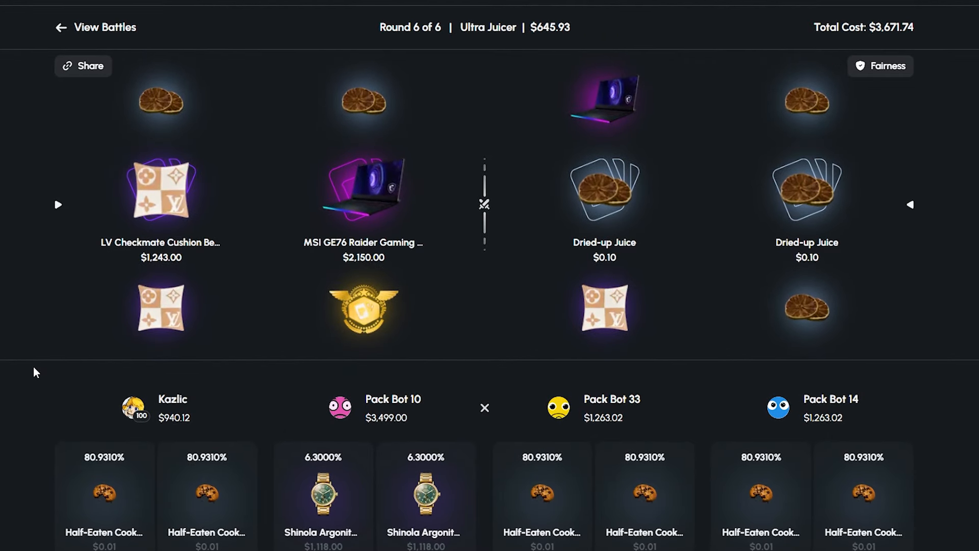
- Sell every won item in the cart, then recreate the finished battle for $3,671.74
left_click(726, 10)
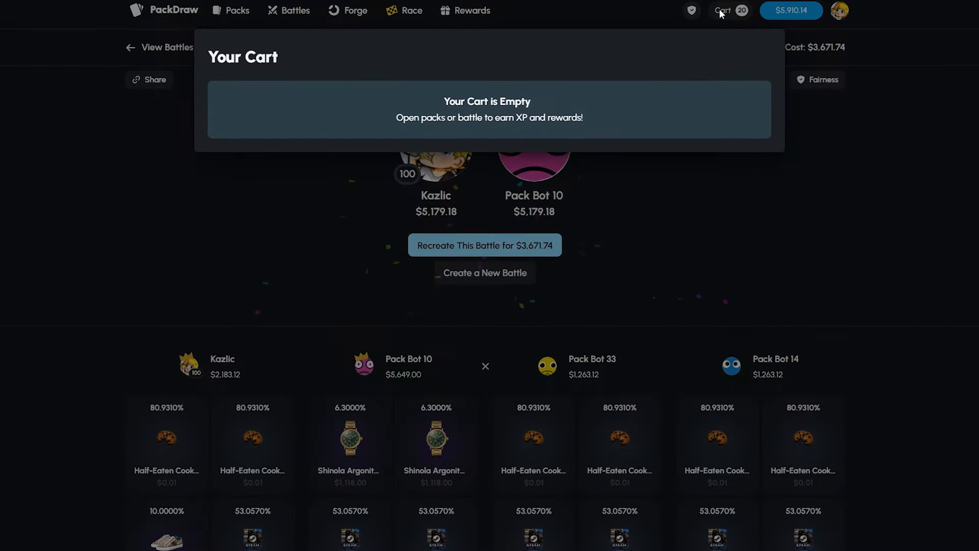
left_click(730, 10)
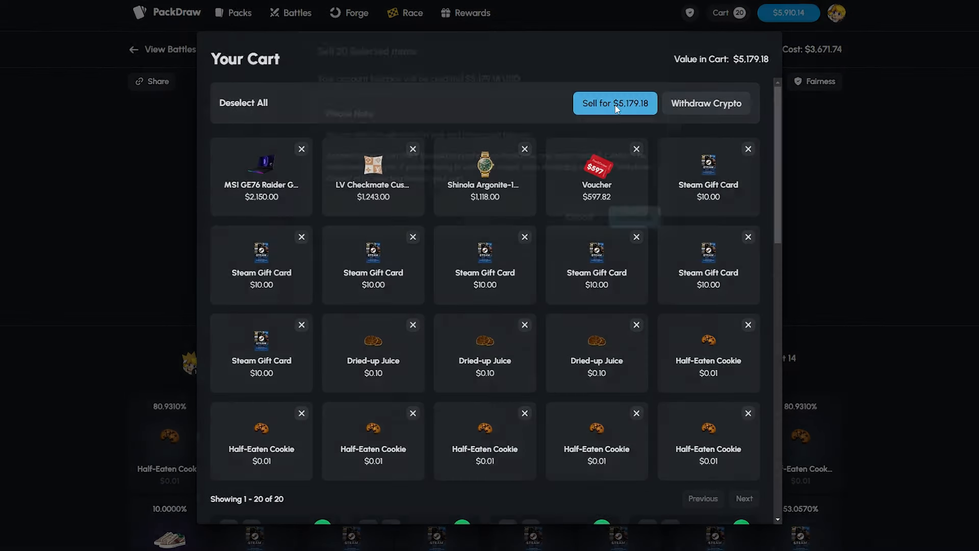
left_click(614, 103)
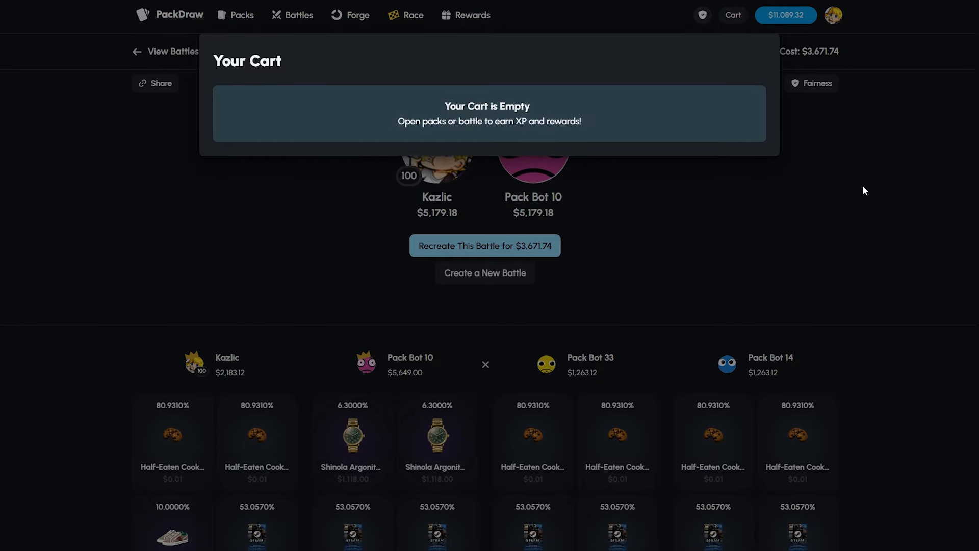
left_click(485, 246)
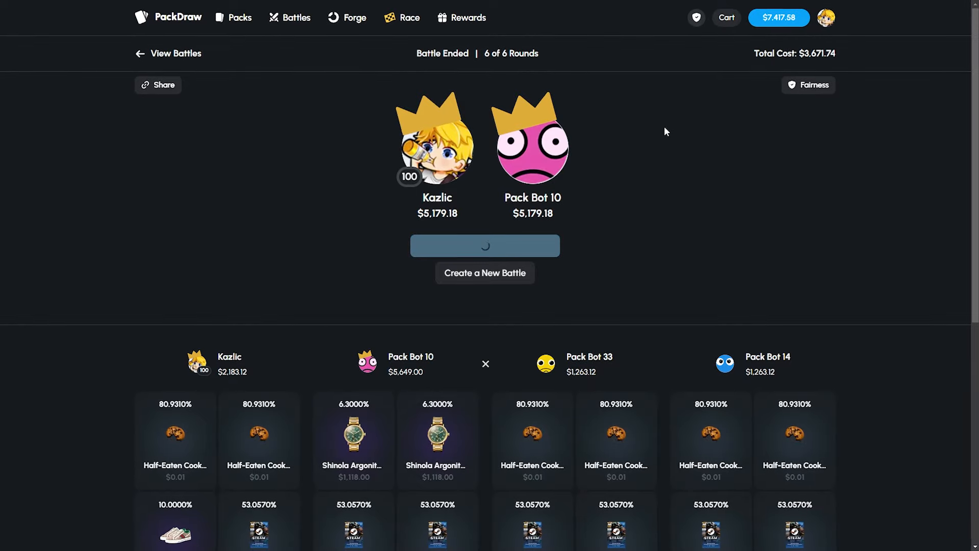
left_click(409, 17)
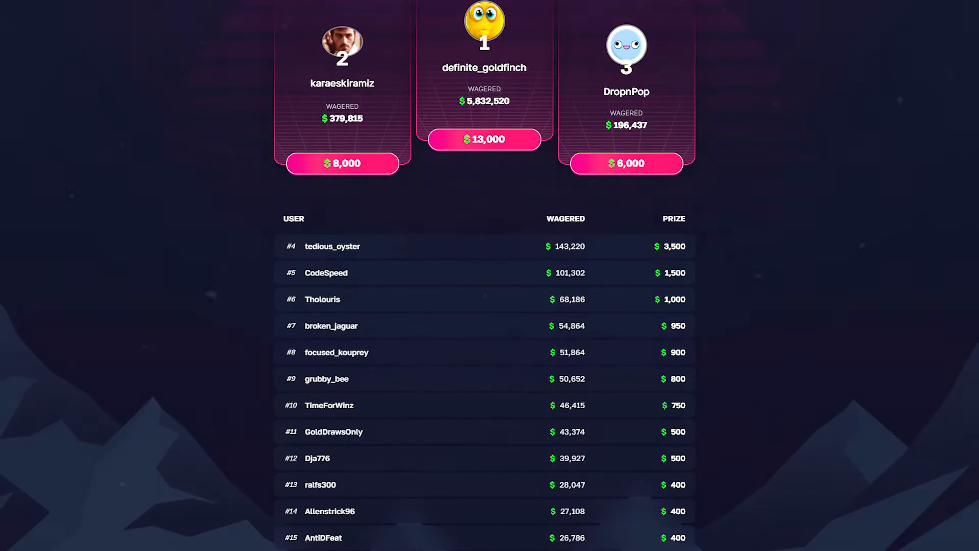
- Scroll up the battle page while the six rounds play out
scroll("up", 3)
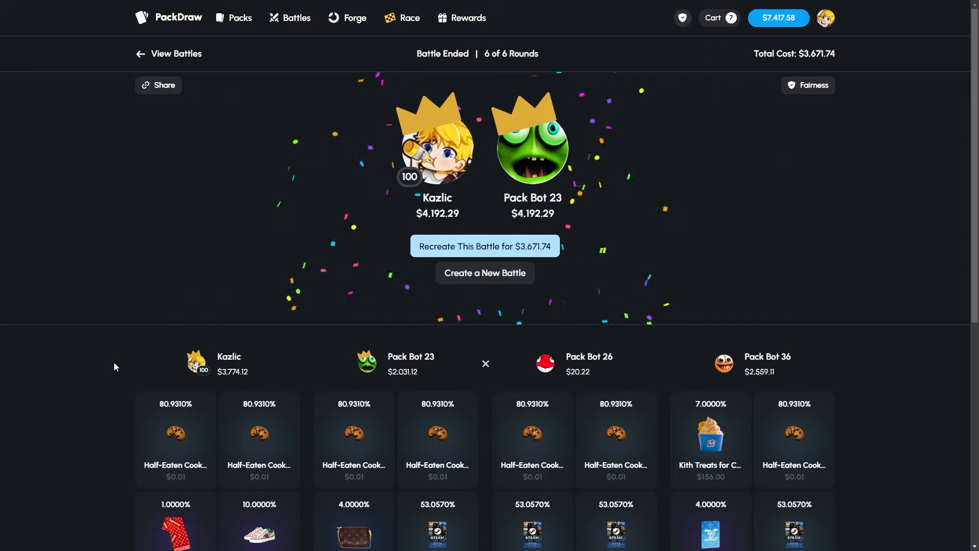
- Start a new battle set to Three Players
left_click(484, 274)
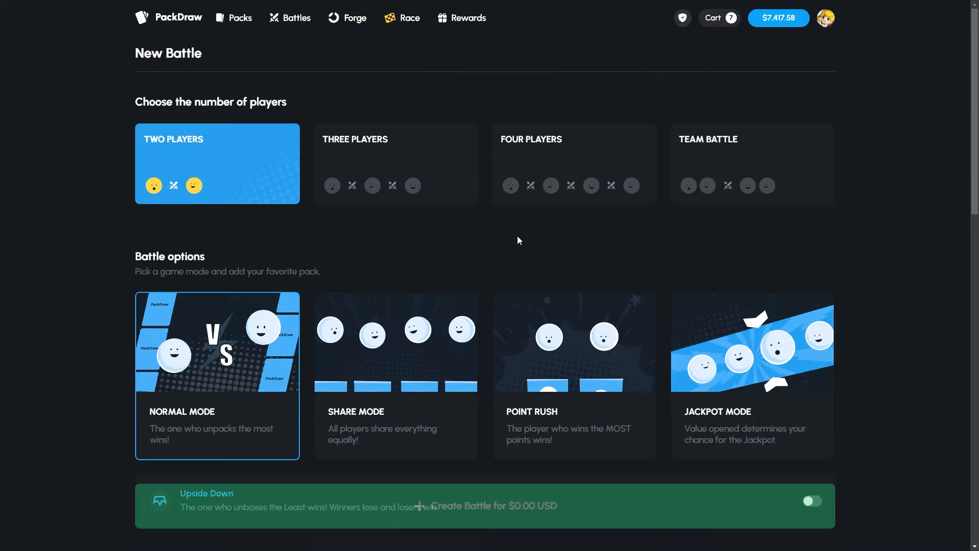
left_click(490, 506)
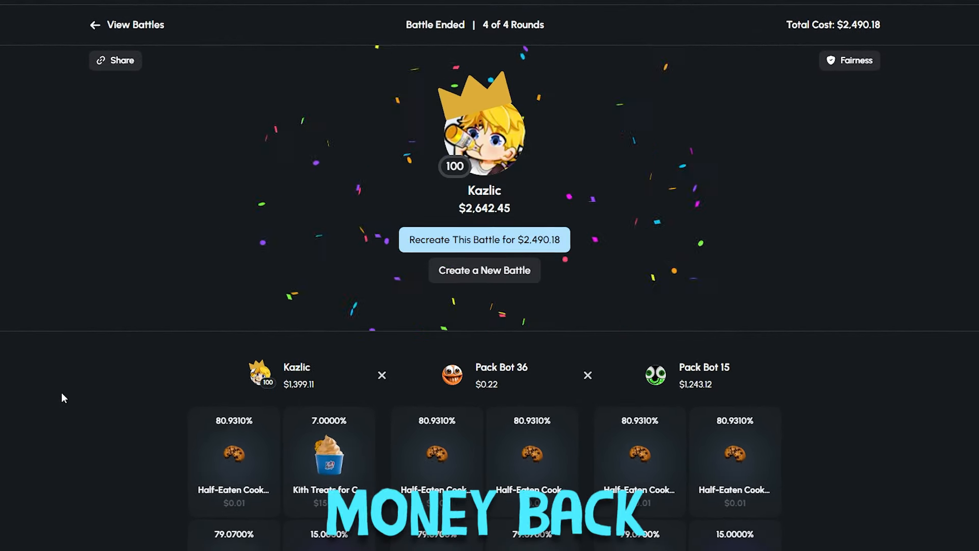
- Start a three-player Upside Down battle and add Kazlic, GUCCI-LV and the other packs
left_click(484, 270)
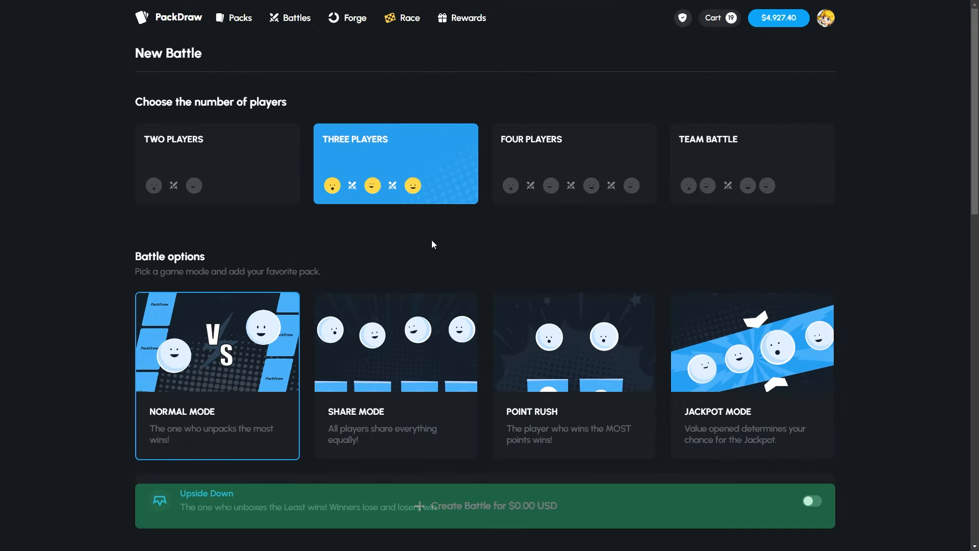
scroll("down", 3)
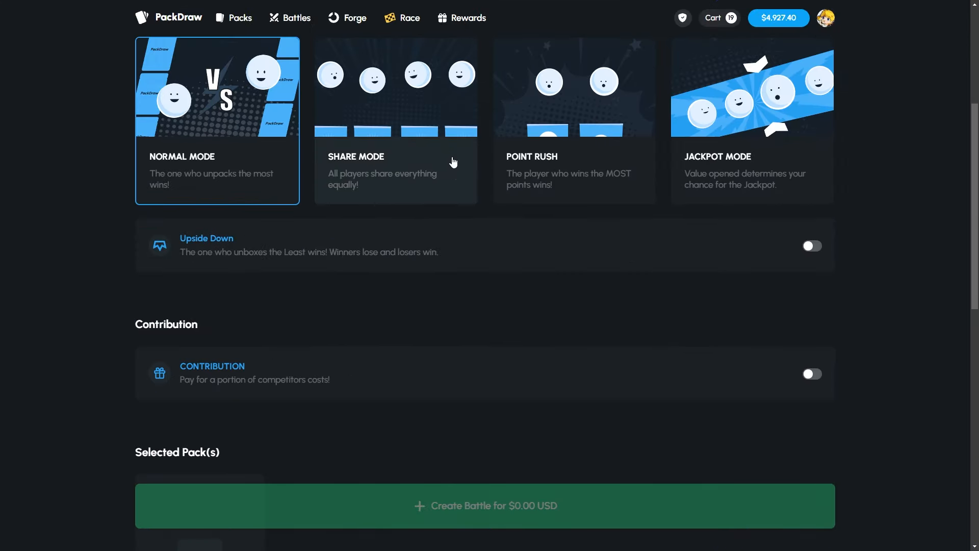
scroll("down", 3)
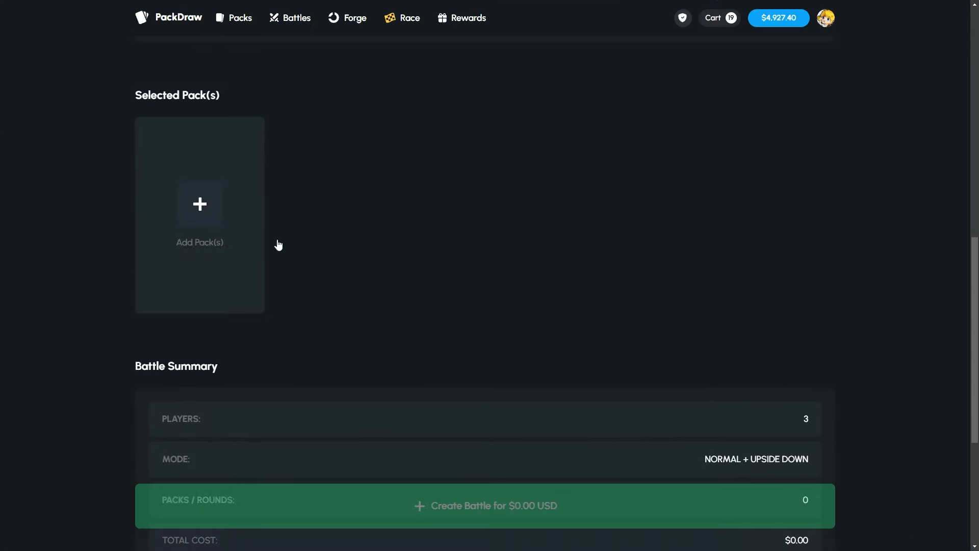
left_click(199, 204)
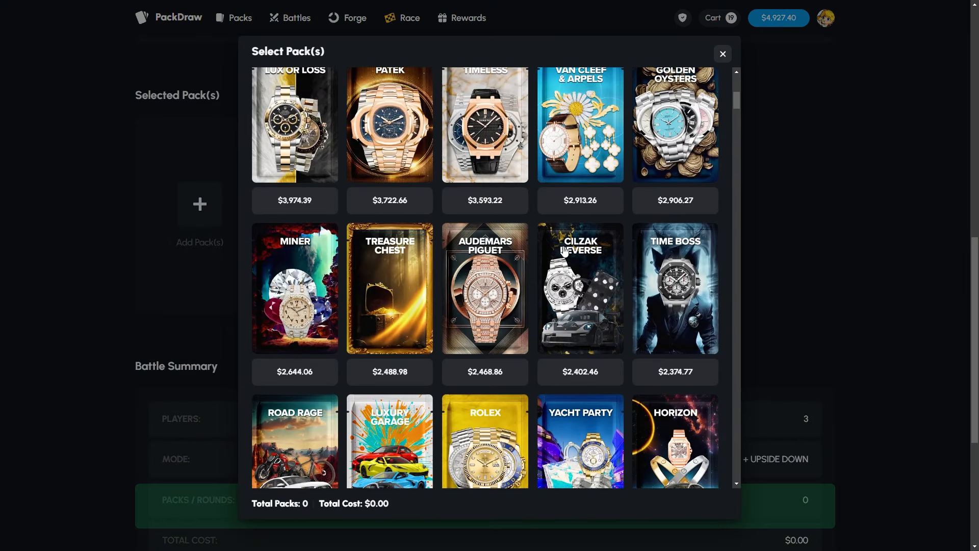
scroll("down", 3)
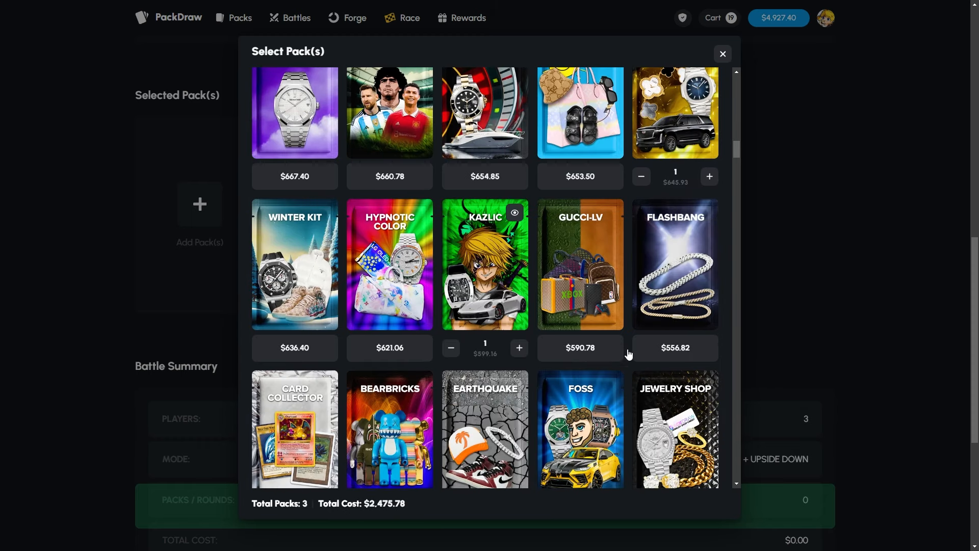
left_click(723, 54)
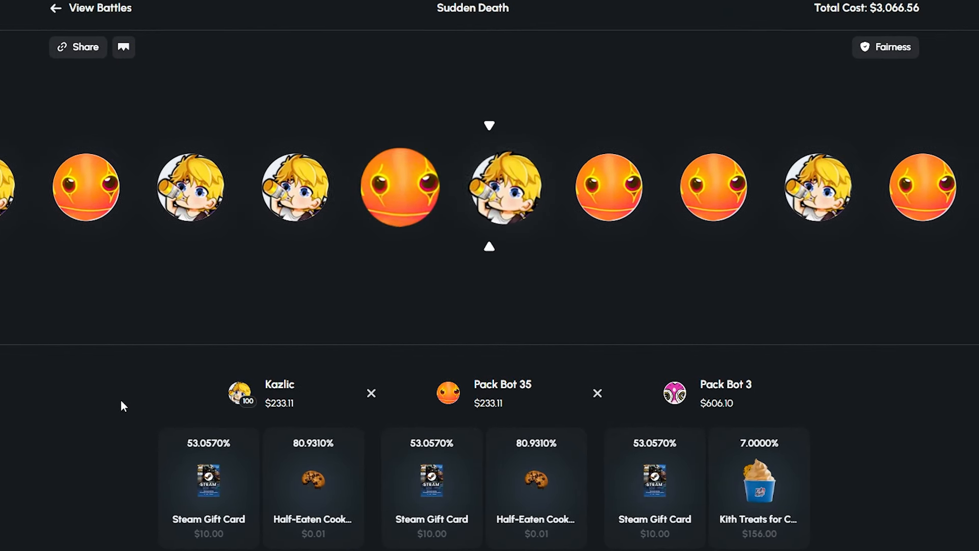
- Watch the rounds and Sudden Death spinner until Pack Bot 1 wins $6,646.31
scroll("down", 3)
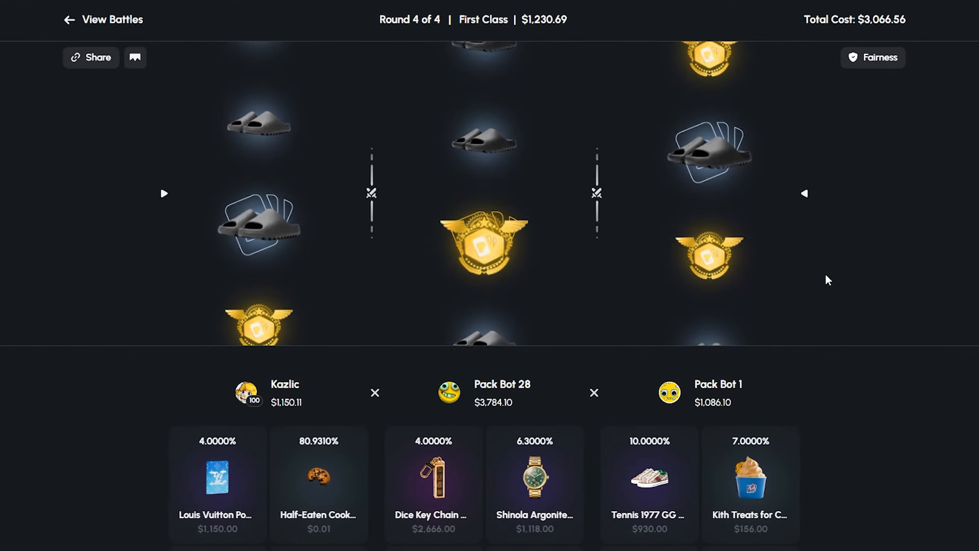
scroll("up", 3)
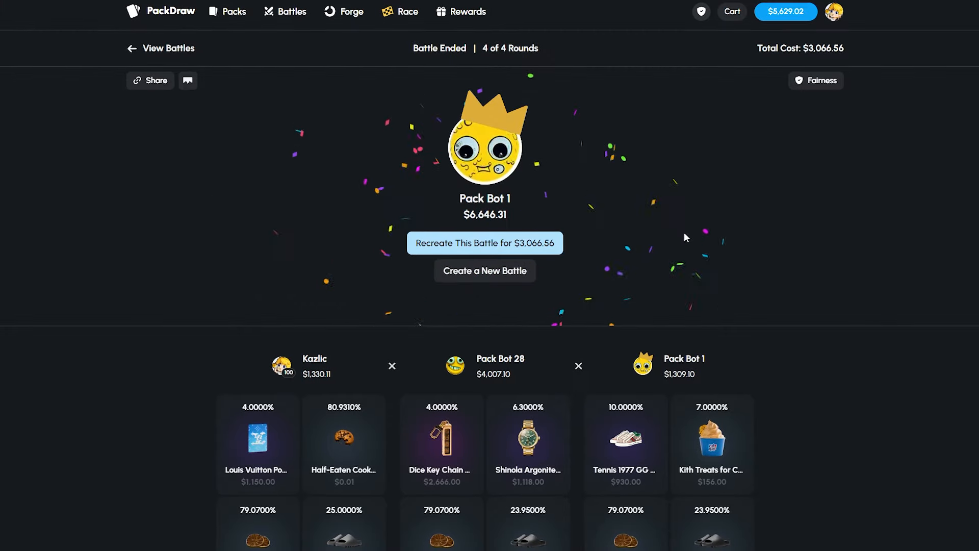
- Start a new four-player battle and add nine Kazlic packs totalling $5,392.44
left_click(483, 270)
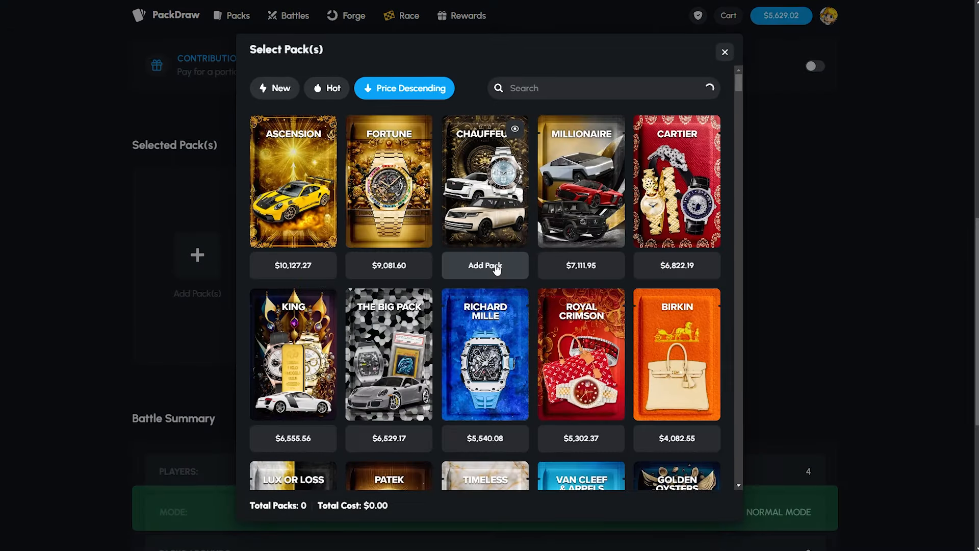
scroll("down", 3)
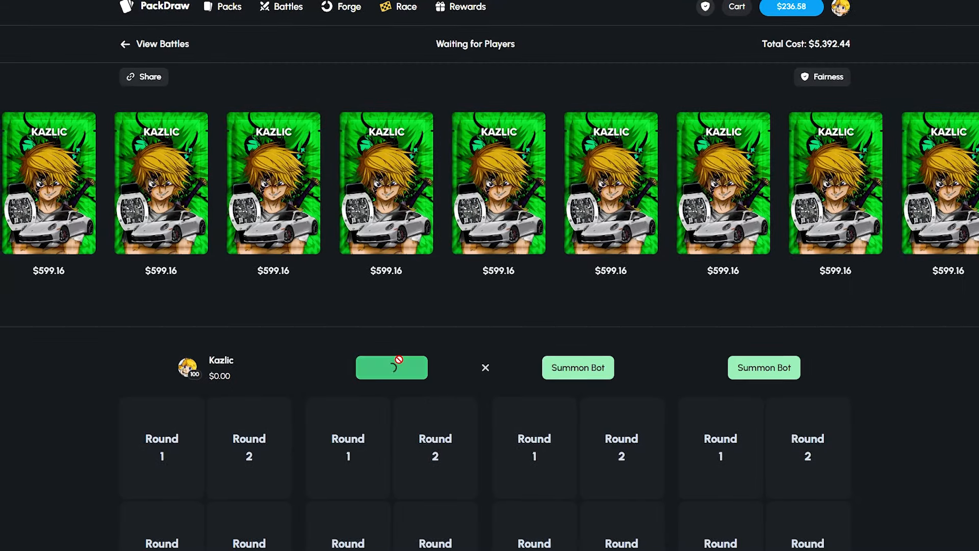
- Summon a bot, let the nine Kazlic rounds finish, then begin the $6,763.44 Kazlic/Ultra Juicer battle
left_click(577, 367)
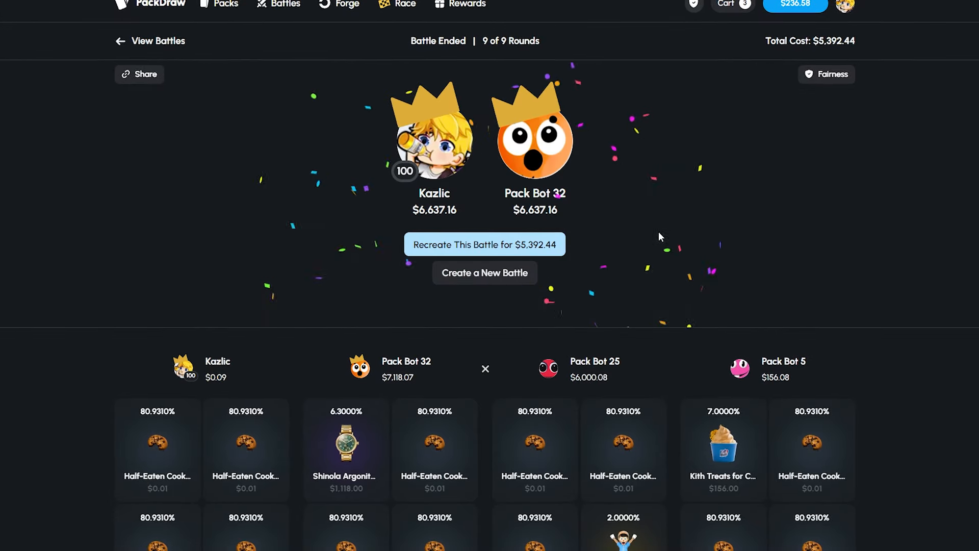
left_click(733, 6)
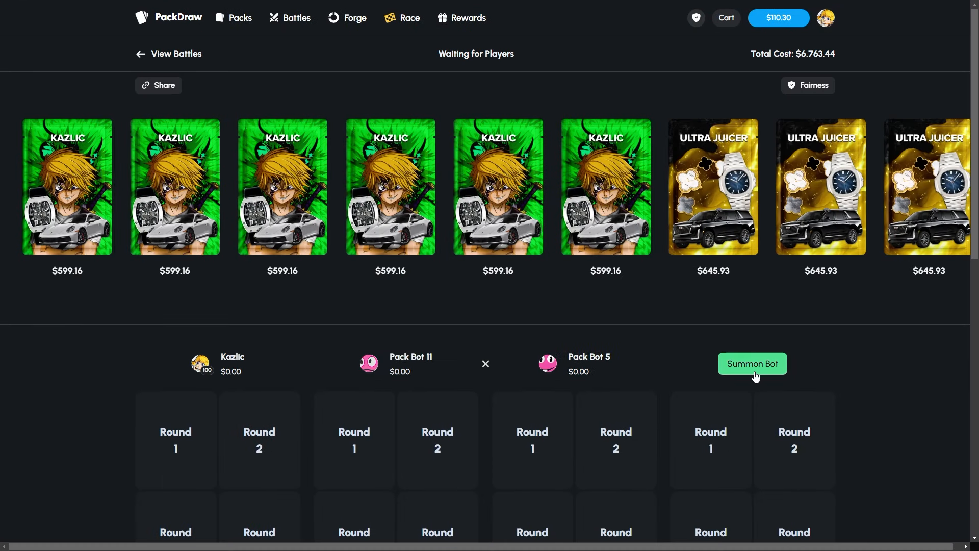
- Summon a bot into the last seat and watch the battle reach round 8 of 10
left_click(752, 364)
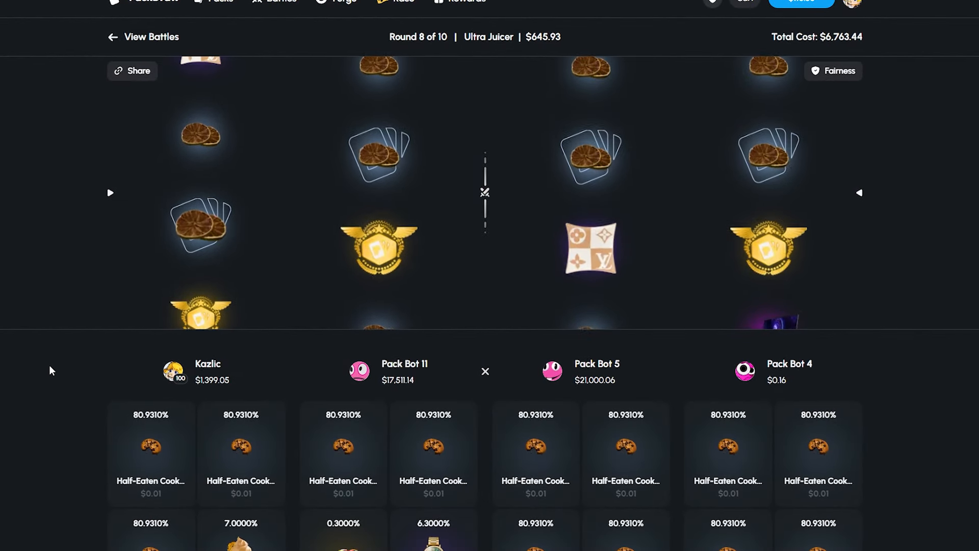
scroll("down", 3)
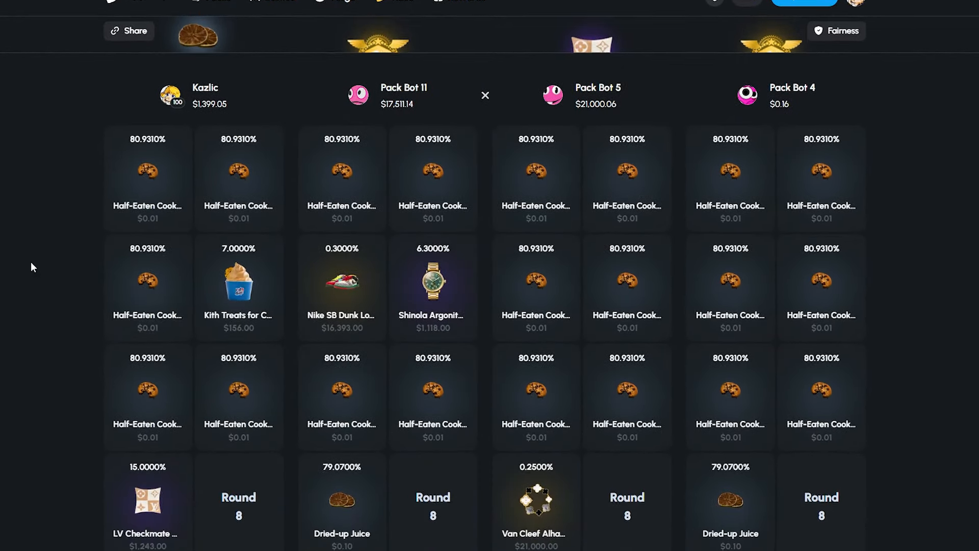